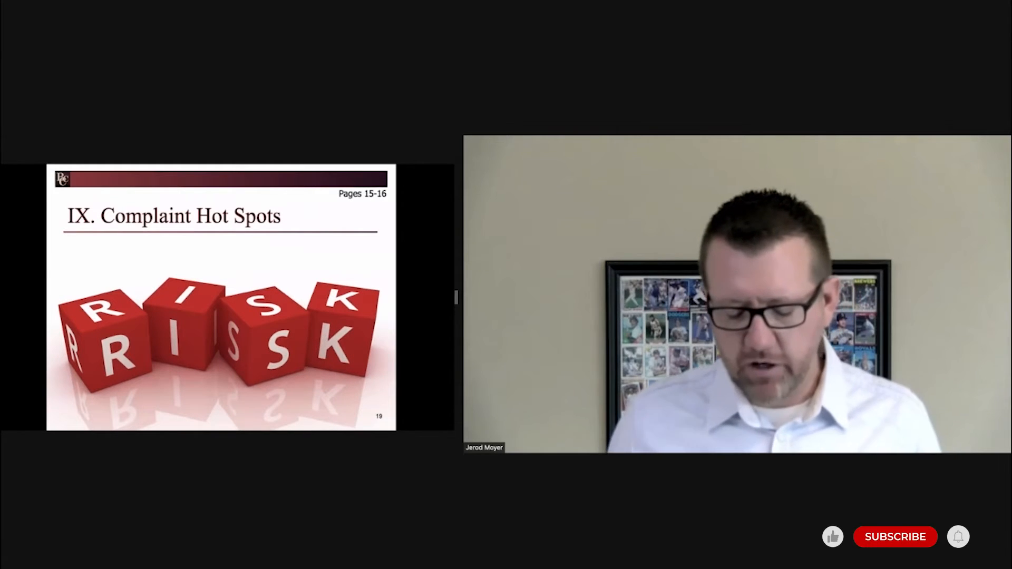
left_click(896, 537)
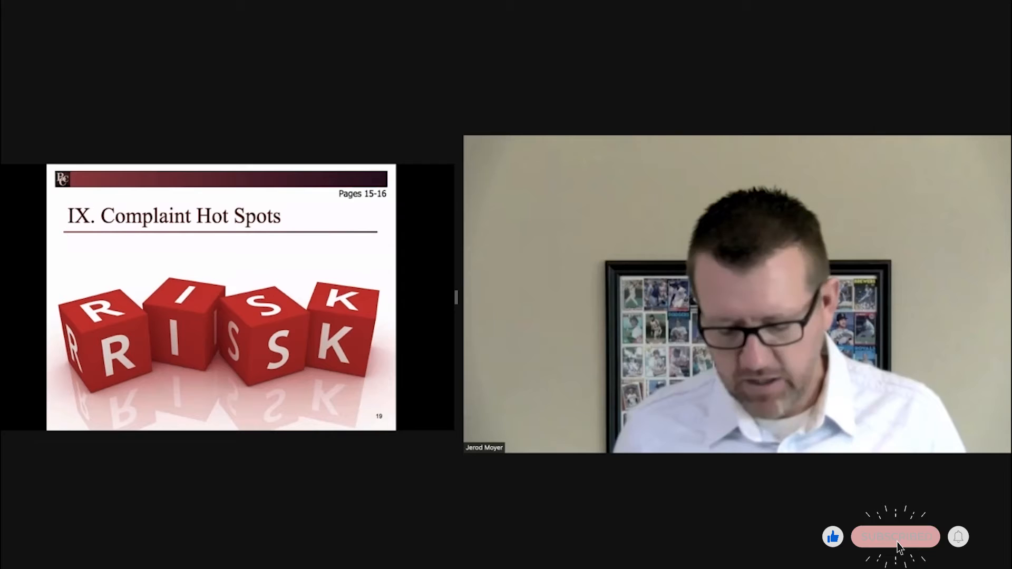
left_click(896, 537)
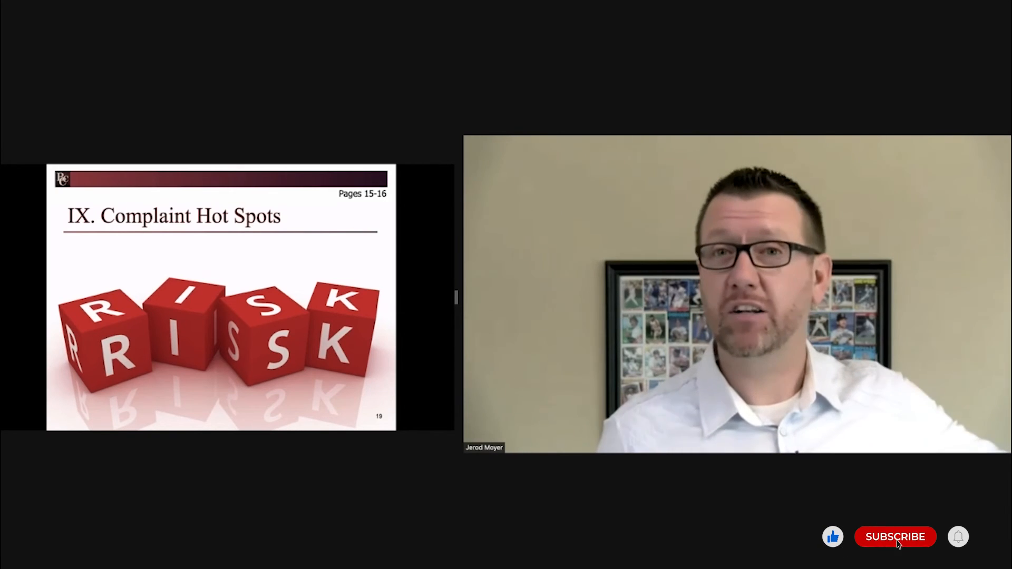
left_click(895, 537)
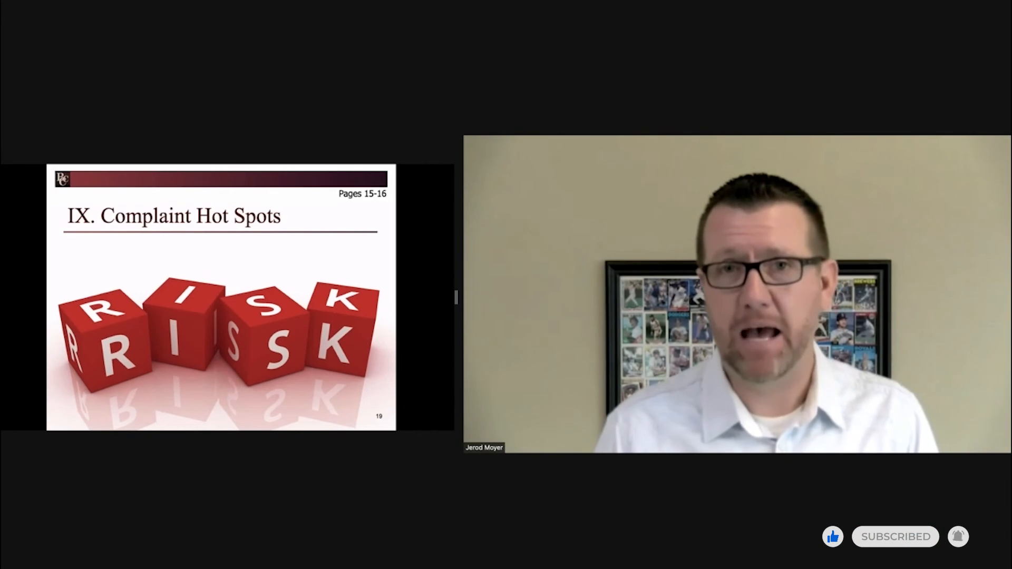